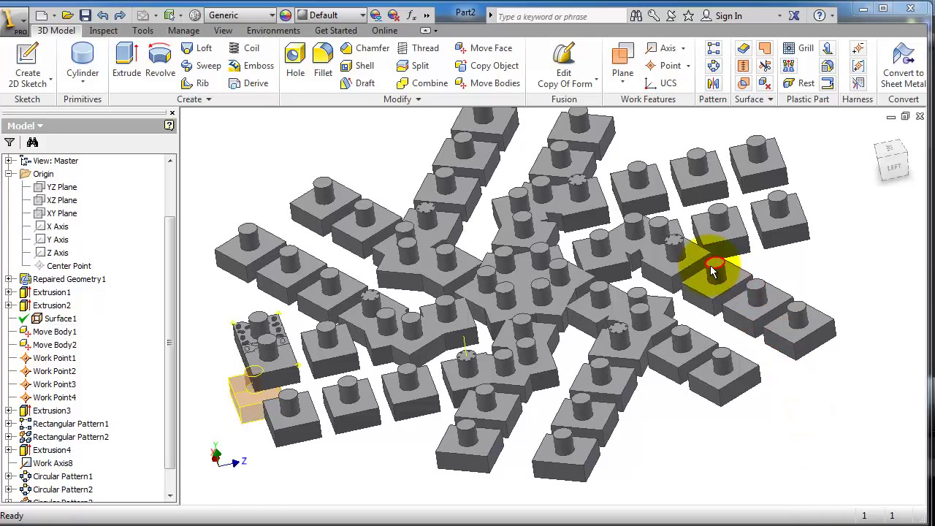
mouse_move(694, 117)
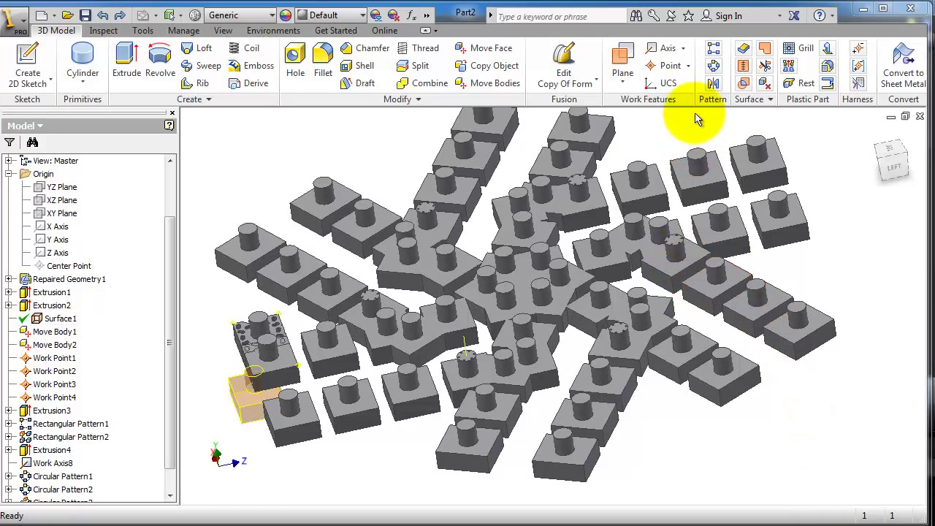
mouse_move(727, 265)
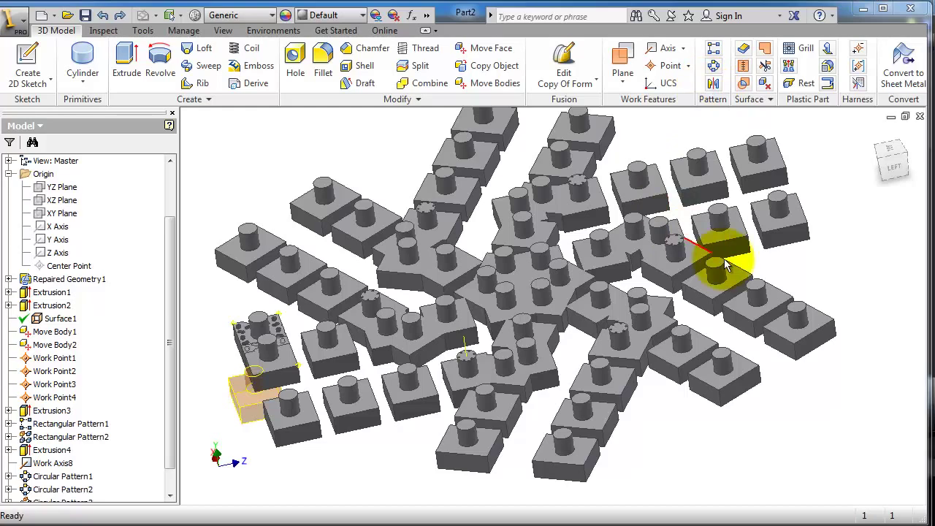
mouse_move(690, 256)
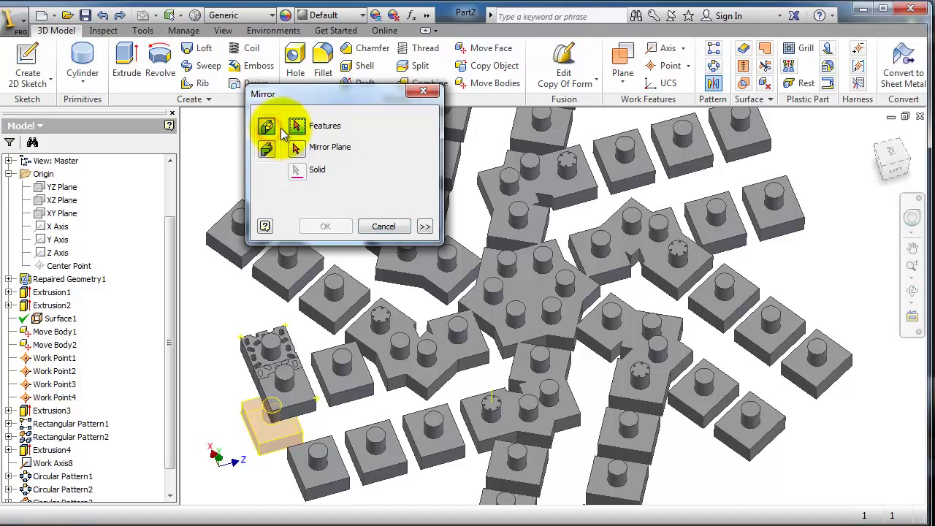
mouse_move(786, 277)
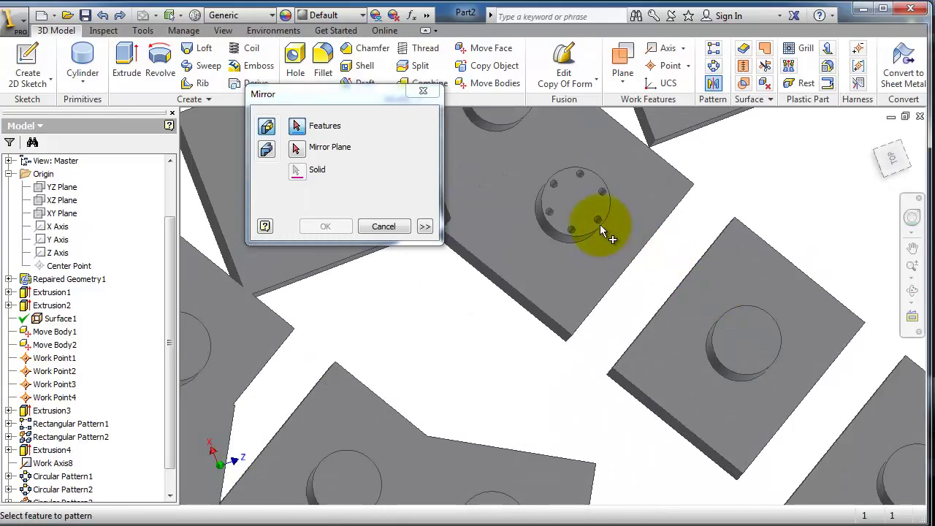
Mirror Extrusion2 across the chosen plane to create Mirror1
drag(610, 234, 562, 322)
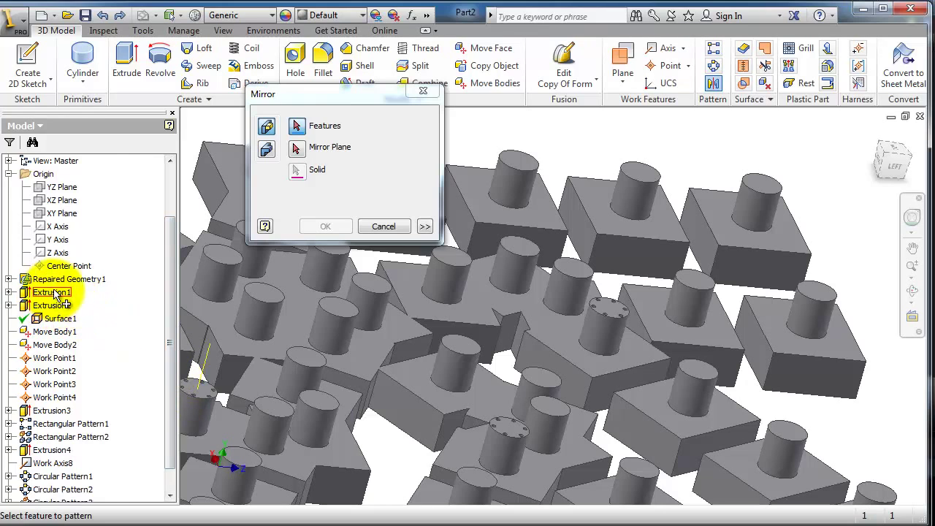
scroll(down, 3)
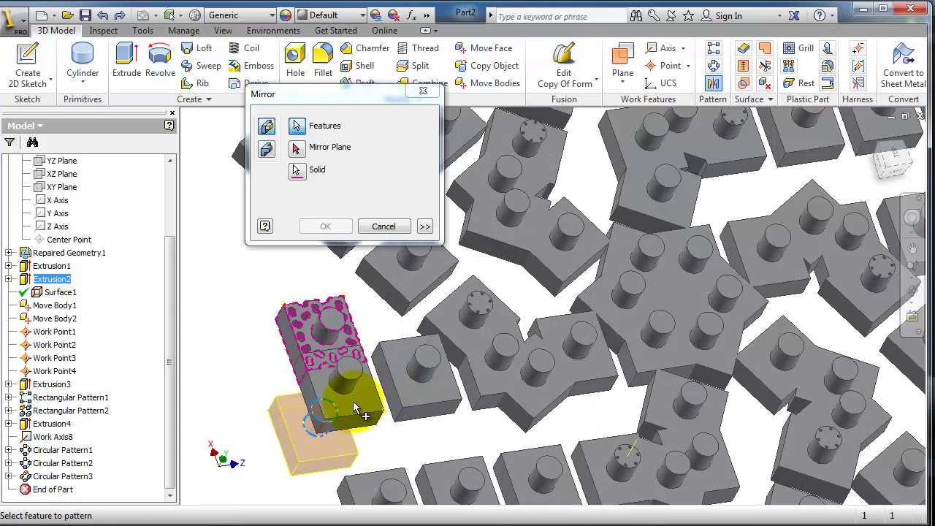
click(297, 147)
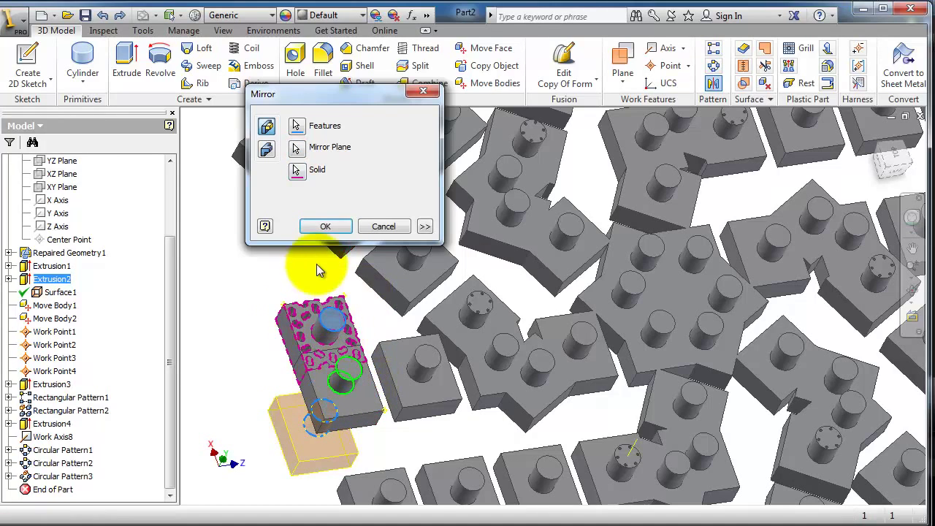
click(325, 226)
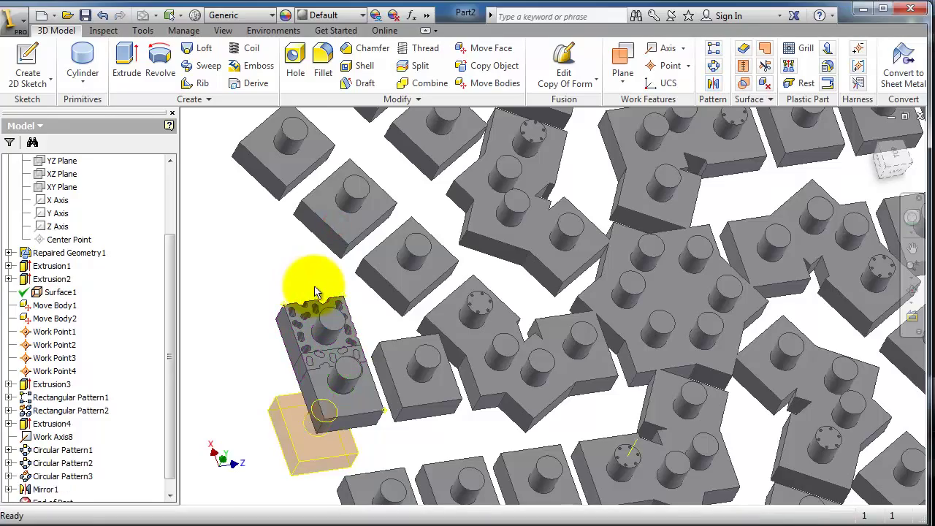
drag(314, 285, 329, 285)
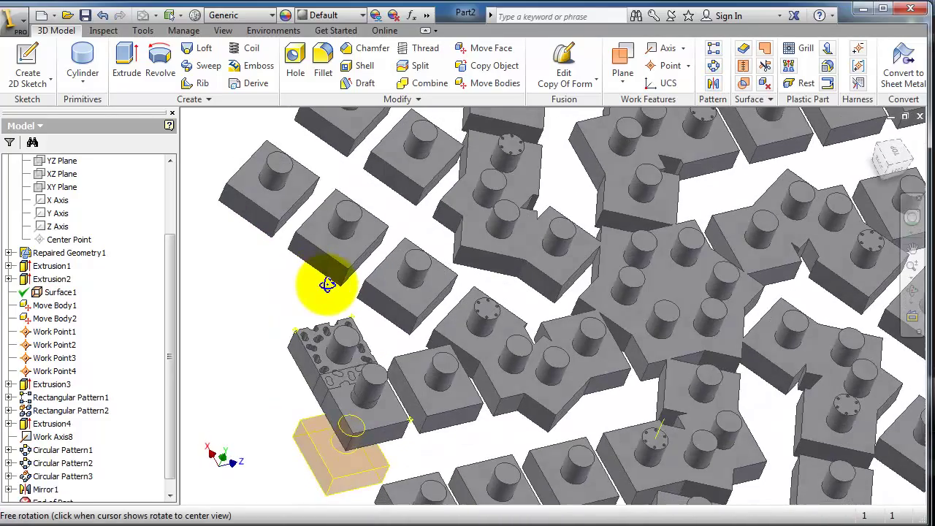
drag(329, 284, 410, 376)
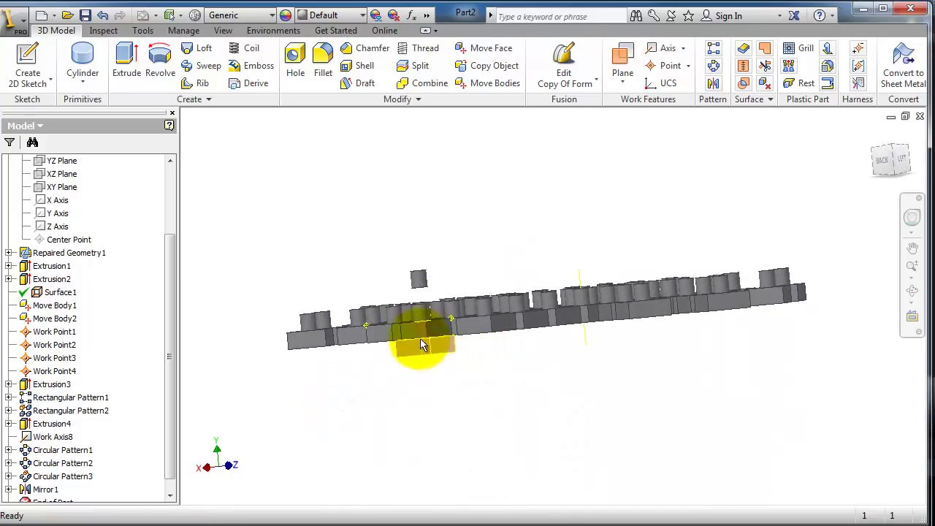
mouse_move(409, 292)
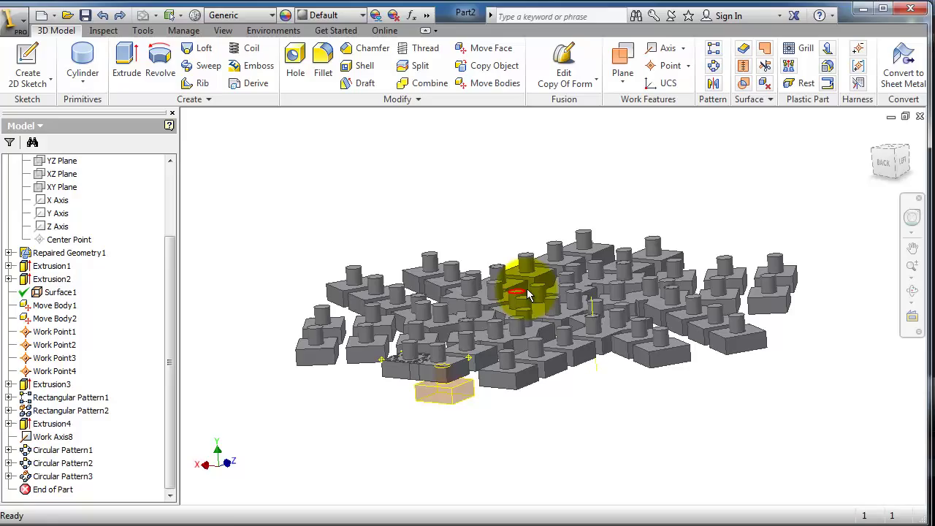
drag(530, 292, 504, 256)
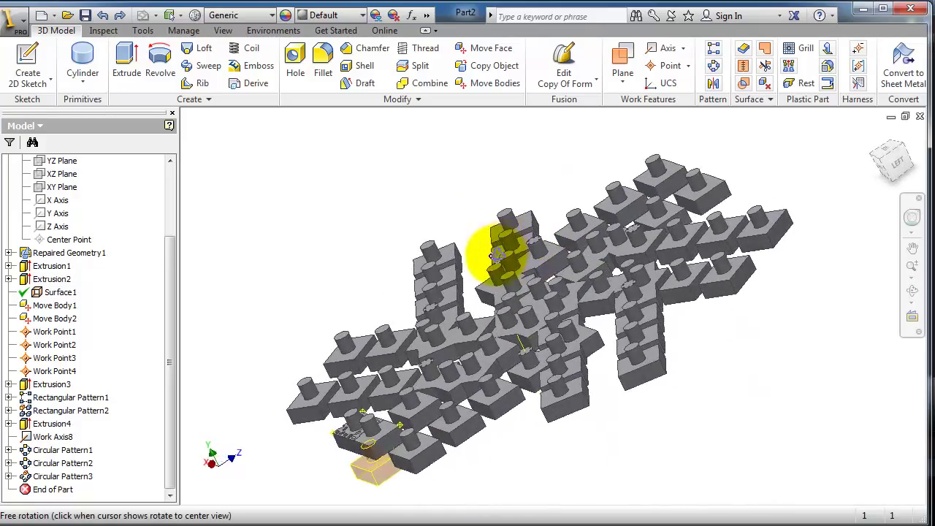
drag(497, 256, 545, 254)
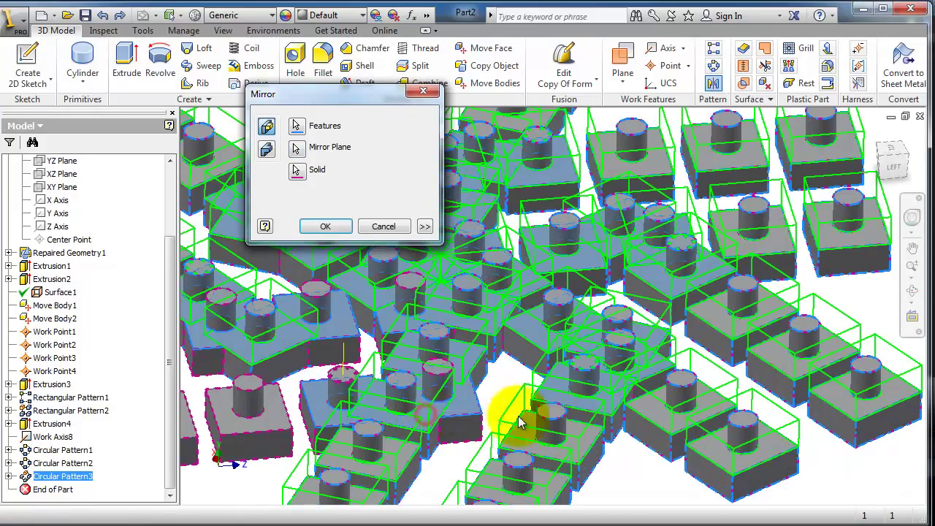
Mirror all block and star features across the top plane, forming a second block layer
drag(518, 420, 634, 453)
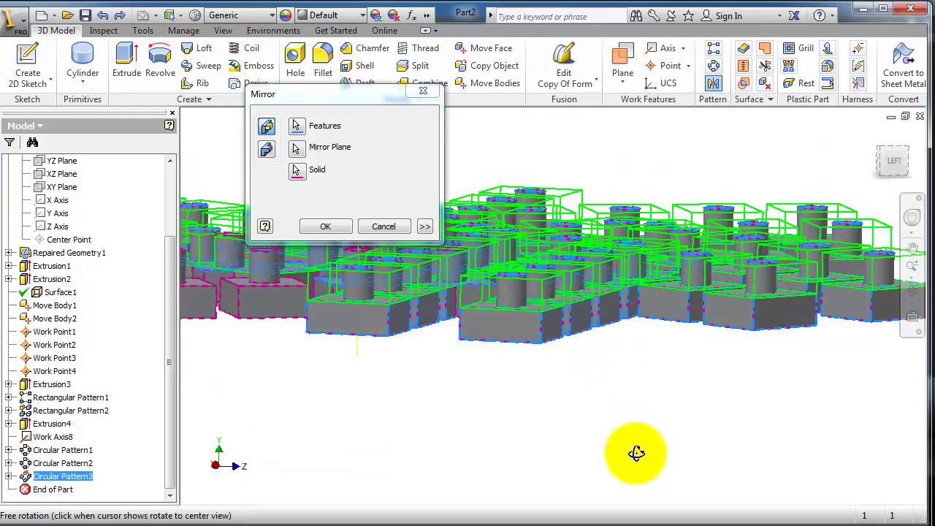
drag(635, 453, 639, 468)
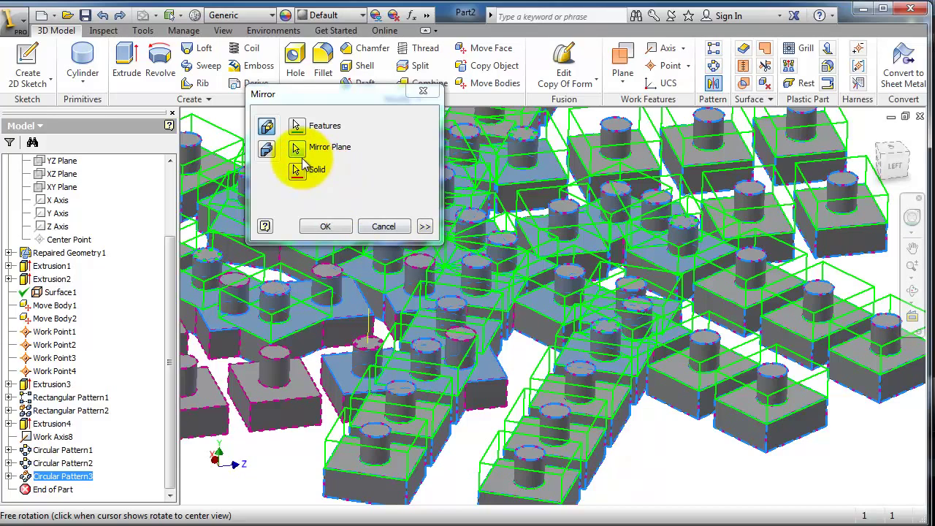
click(297, 147)
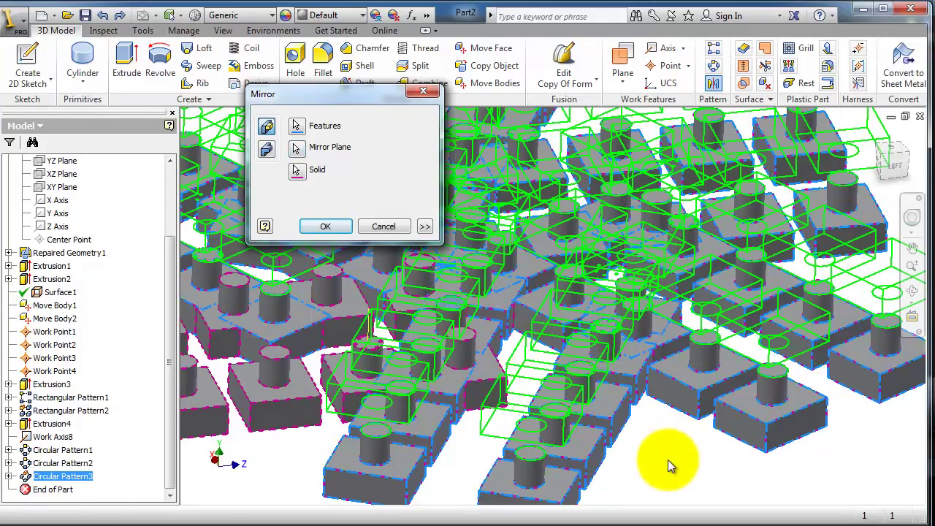
drag(664, 466, 663, 441)
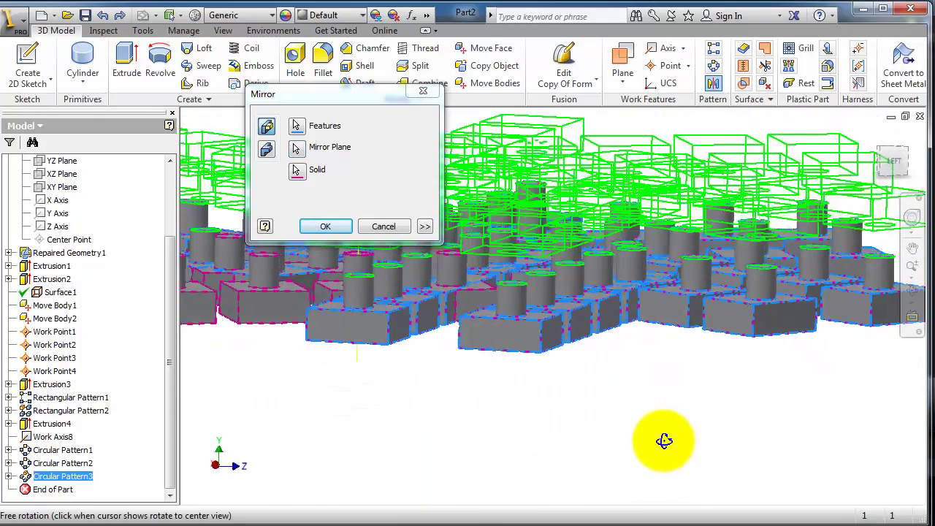
drag(665, 440, 661, 448)
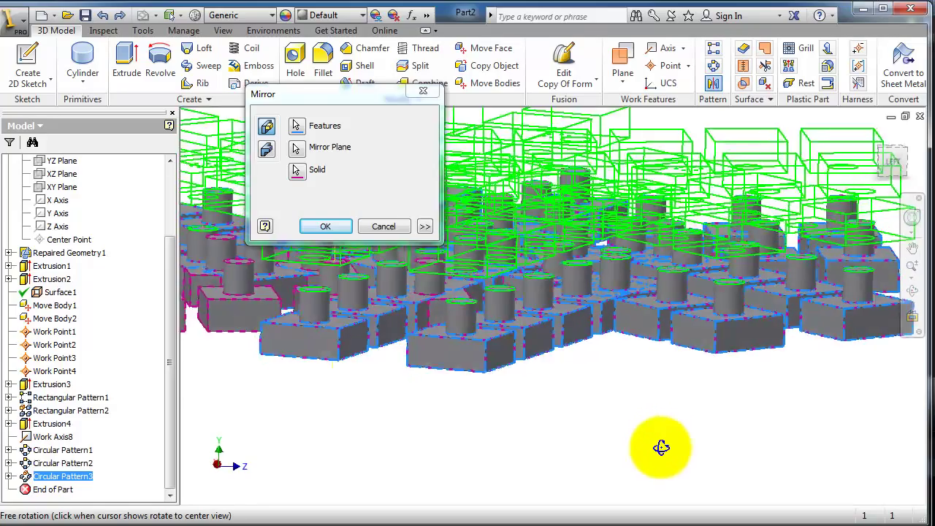
drag(661, 446, 369, 260)
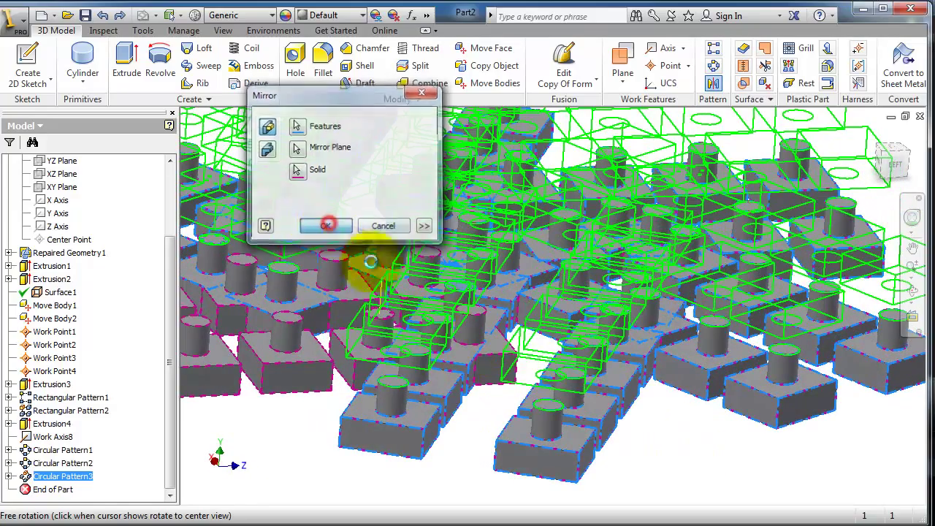
click(326, 225)
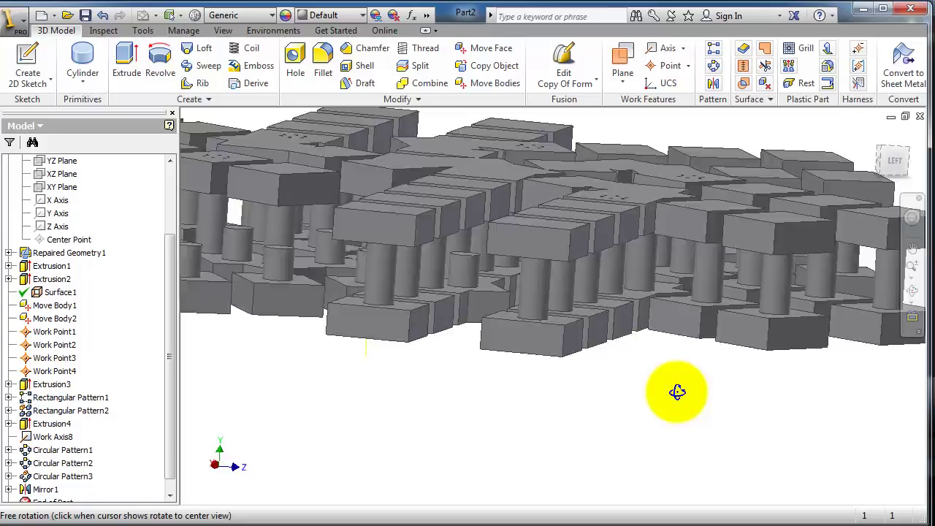
drag(676, 392, 530, 424)
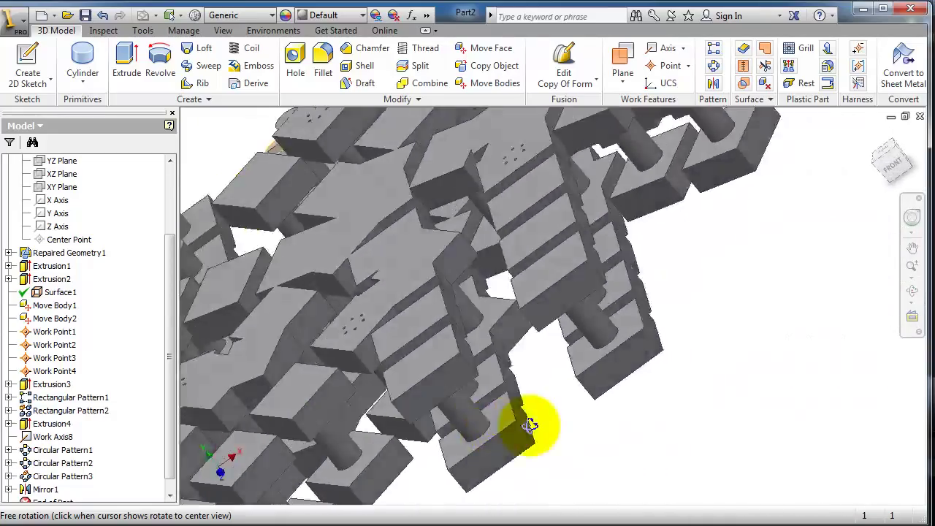
drag(530, 428, 555, 358)
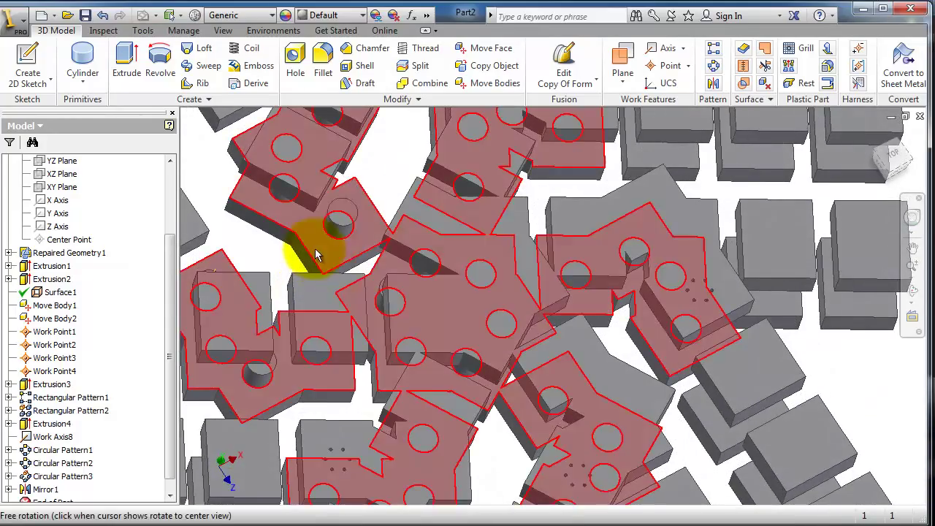
drag(318, 252, 573, 321)
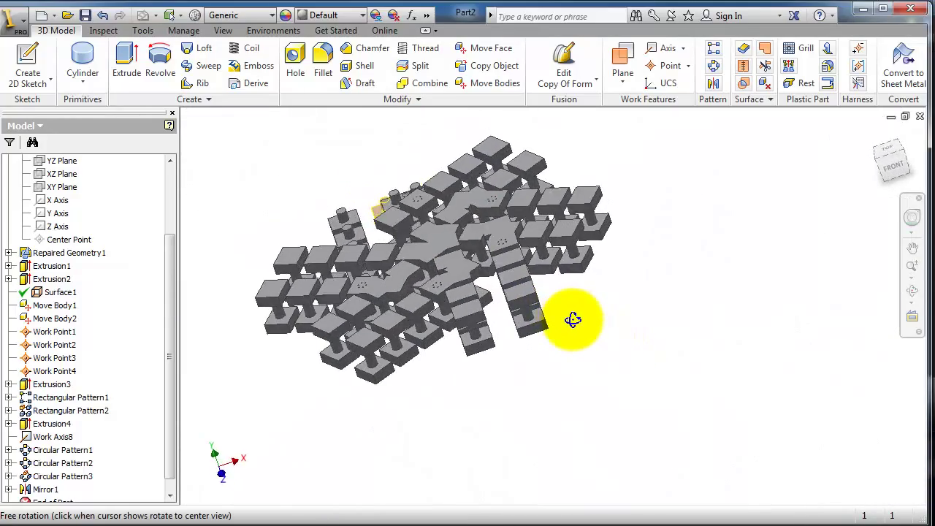
drag(573, 320, 624, 407)
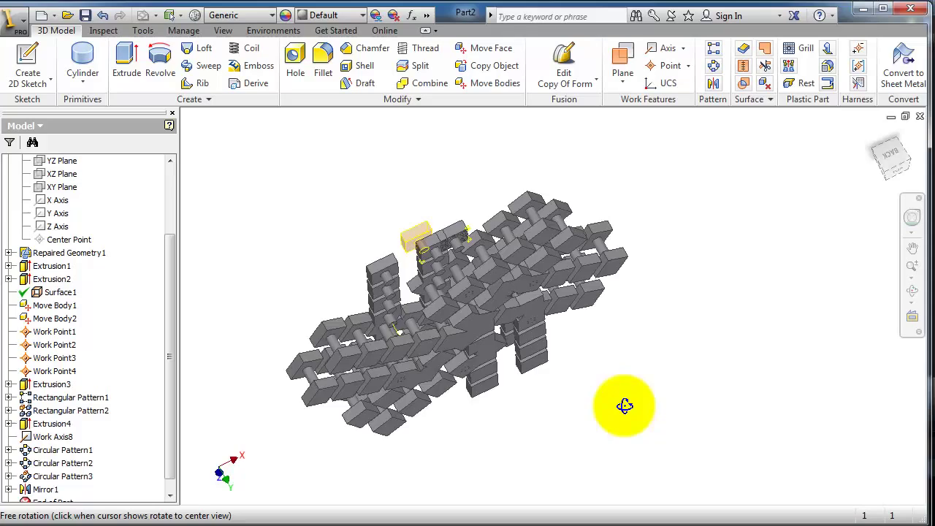
drag(625, 406, 578, 292)
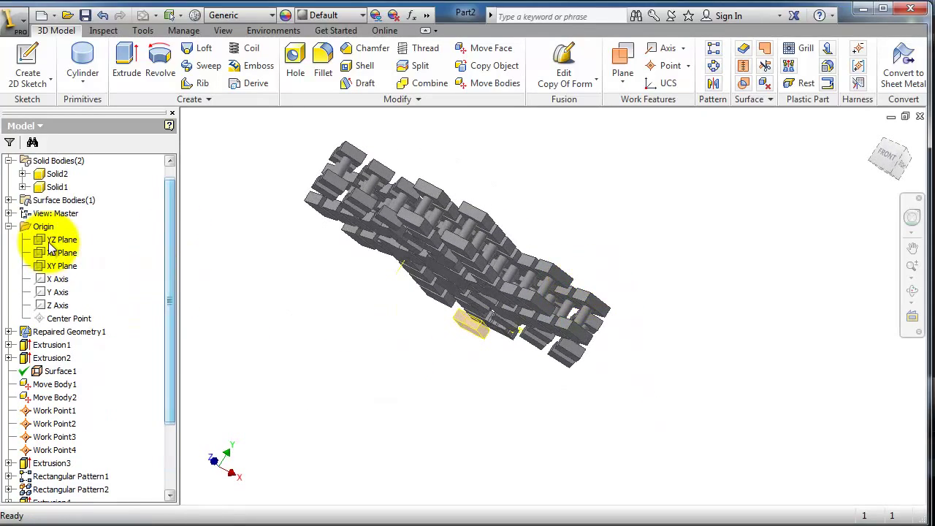
click(65, 239)
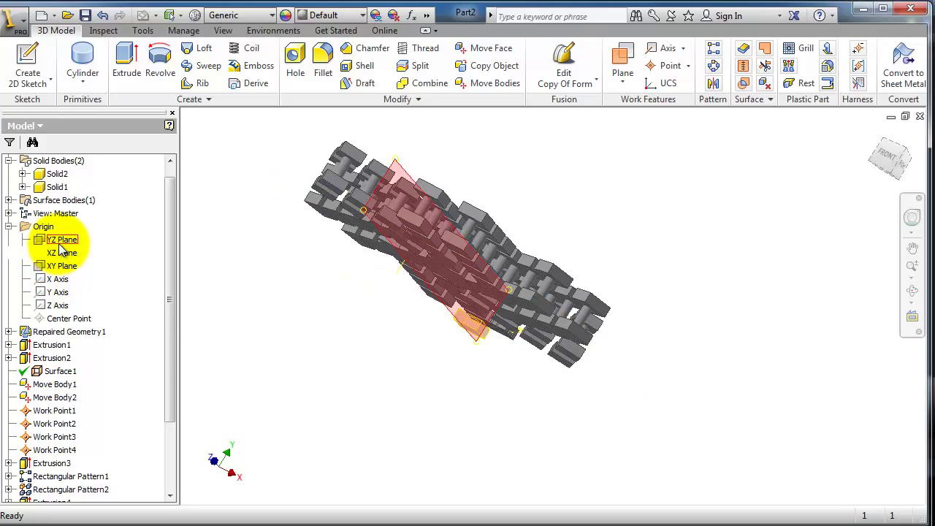
Start a solid-body mirror and select the block lattice body
click(714, 82)
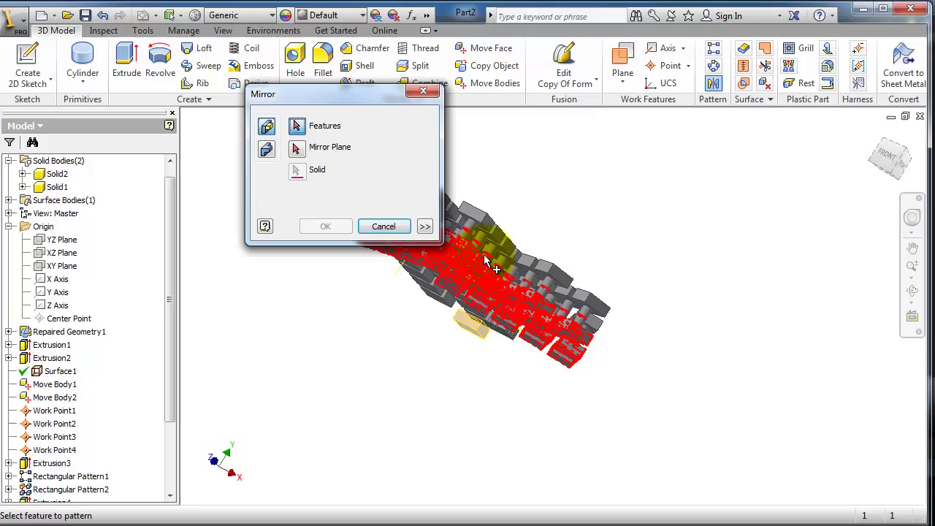
click(578, 296)
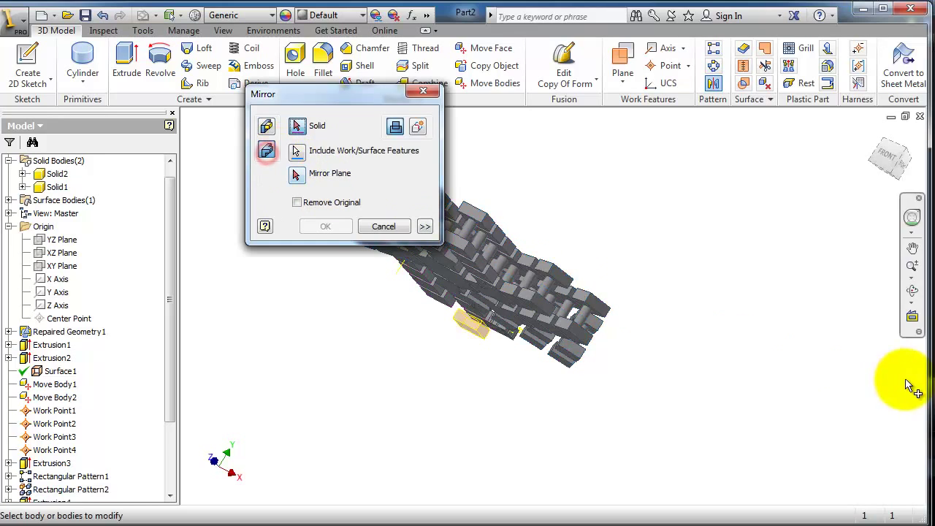
click(526, 304)
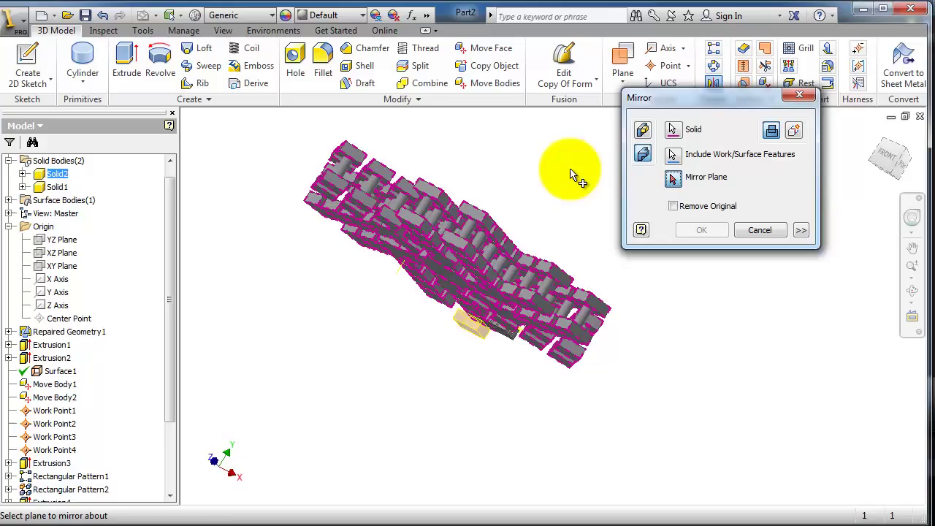
drag(570, 176, 453, 205)
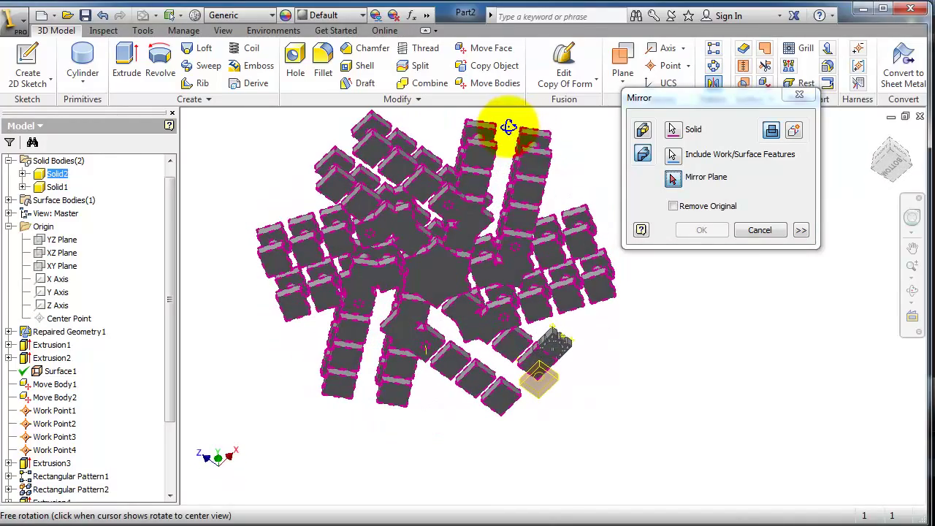
click(60, 252)
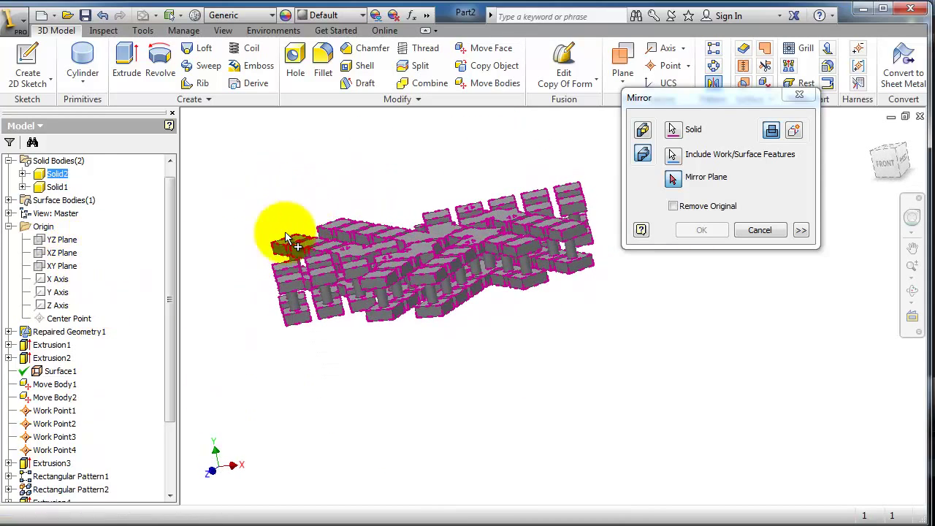
Mirror the lattice body across the XY Plane to place a second cluster
click(62, 253)
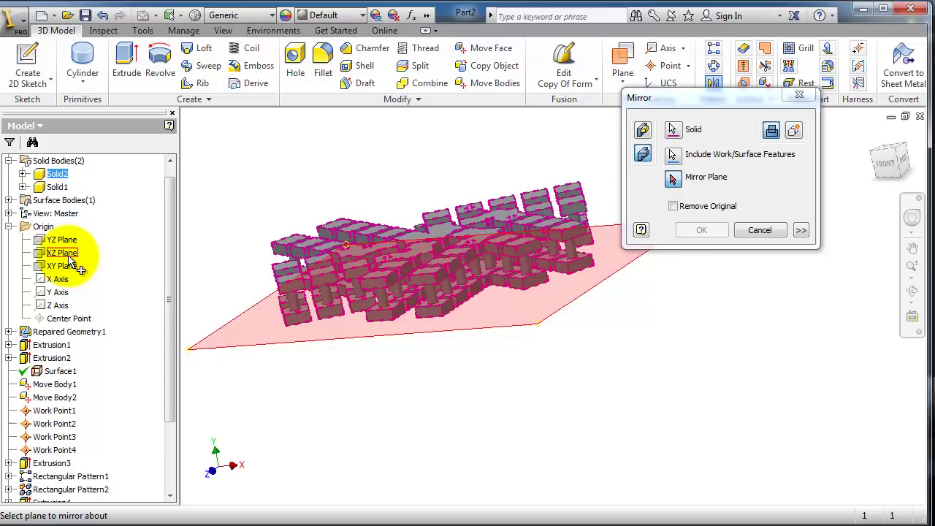
click(60, 265)
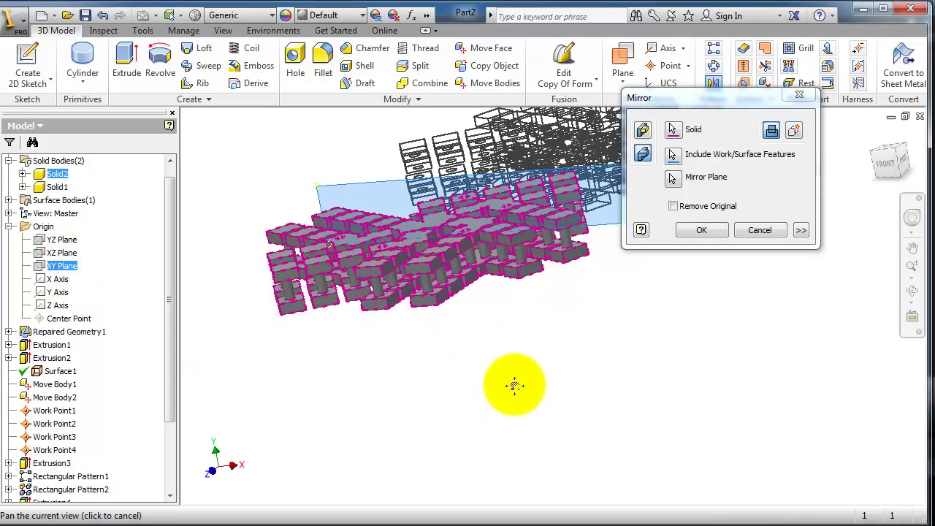
drag(515, 386, 453, 366)
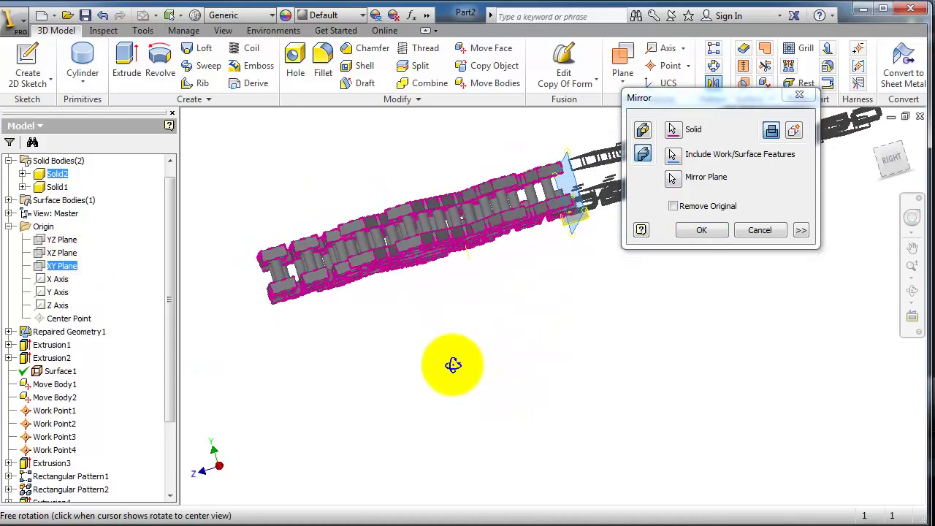
drag(453, 365, 459, 451)
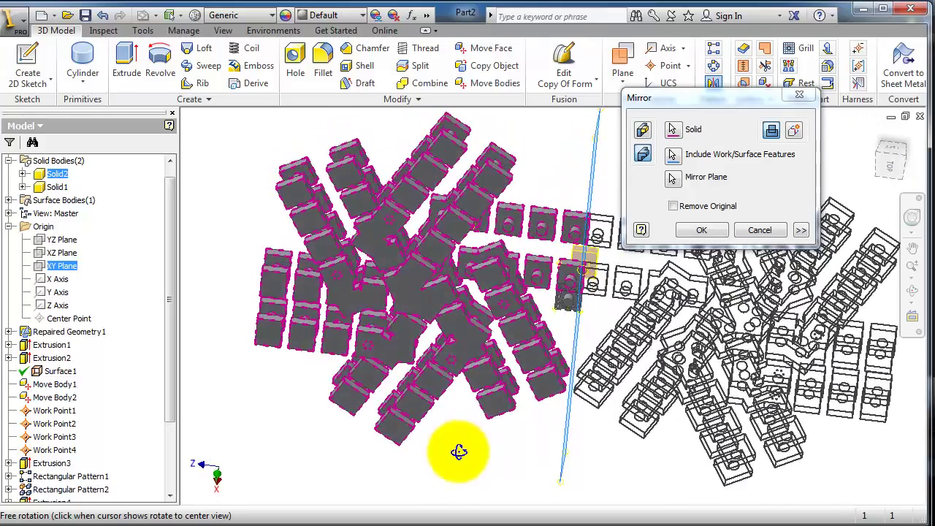
click(700, 229)
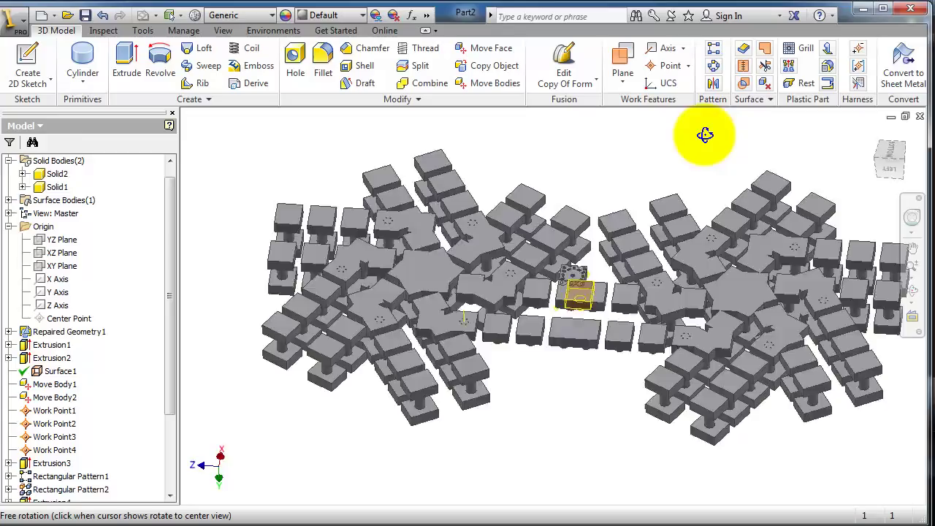
drag(705, 135, 464, 77)
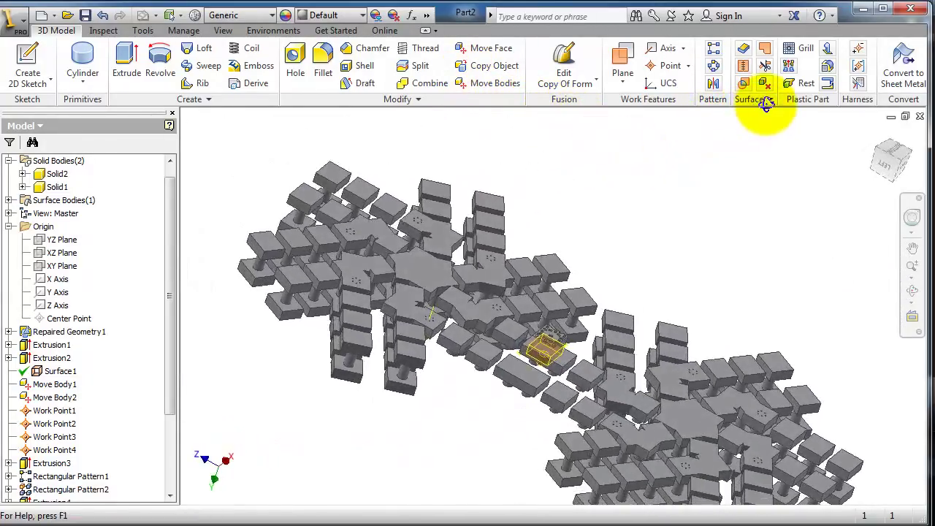
click(765, 98)
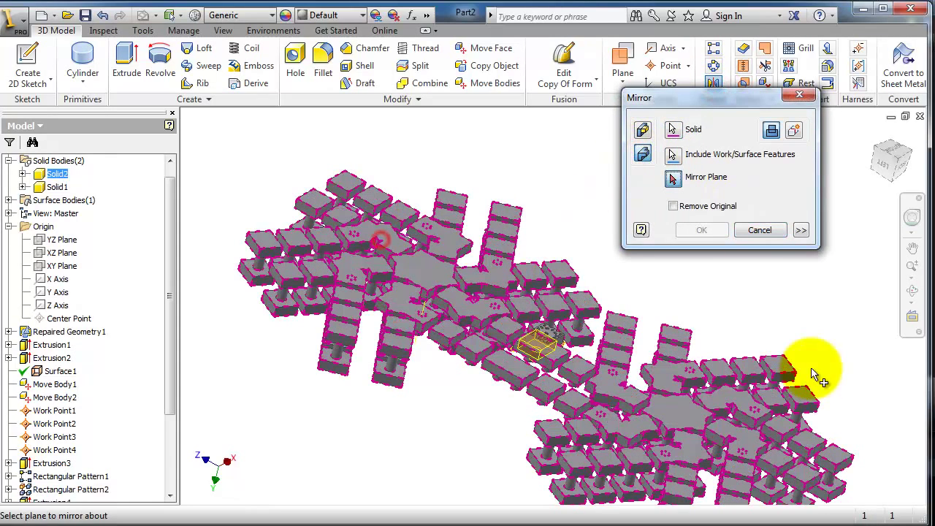
Select the solid bodies and mirror them across the XZ origin plane
click(60, 253)
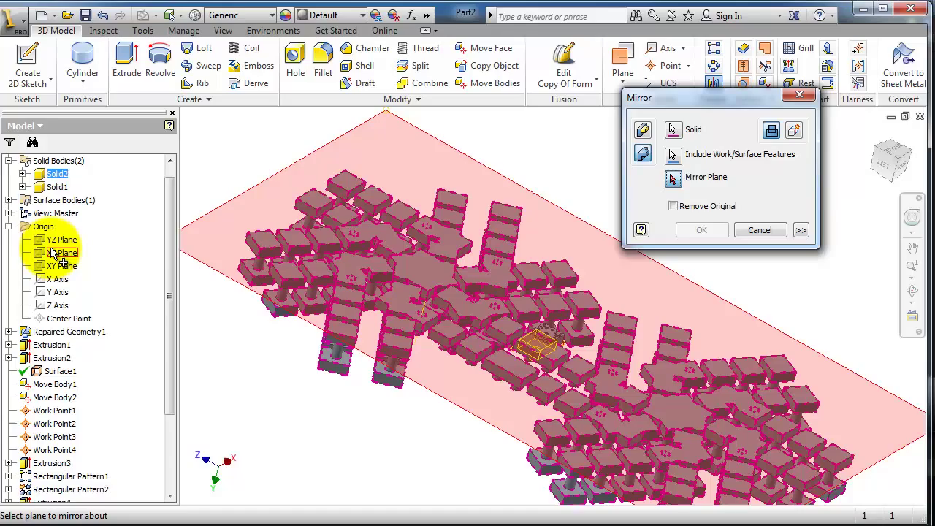
click(65, 265)
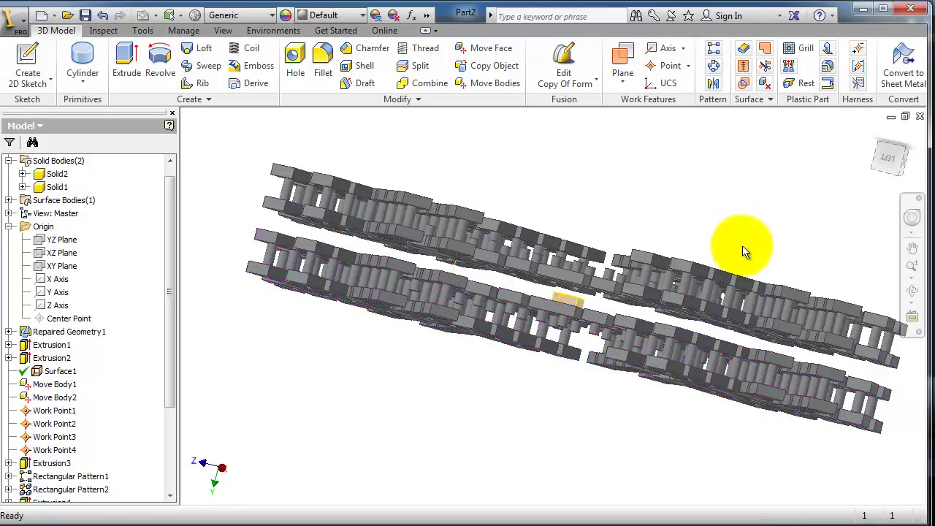
drag(746, 252, 526, 166)
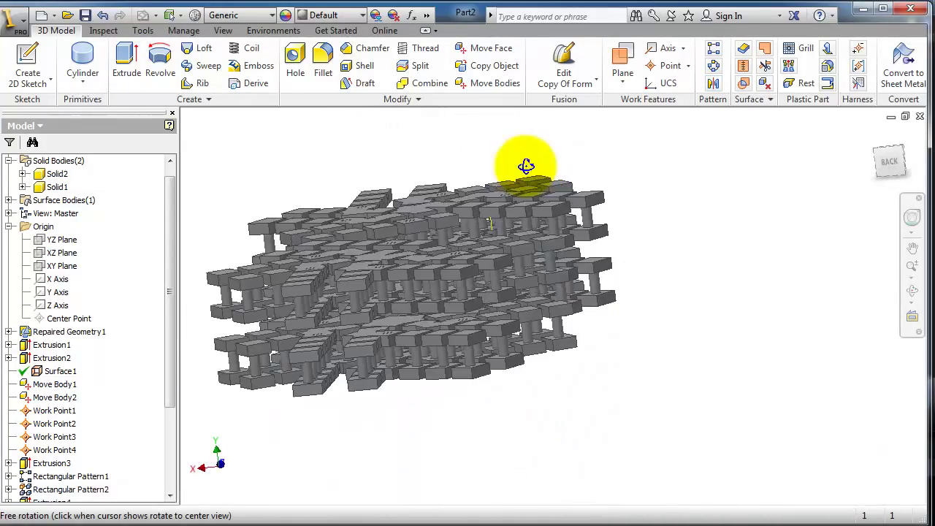
drag(527, 164, 482, 249)
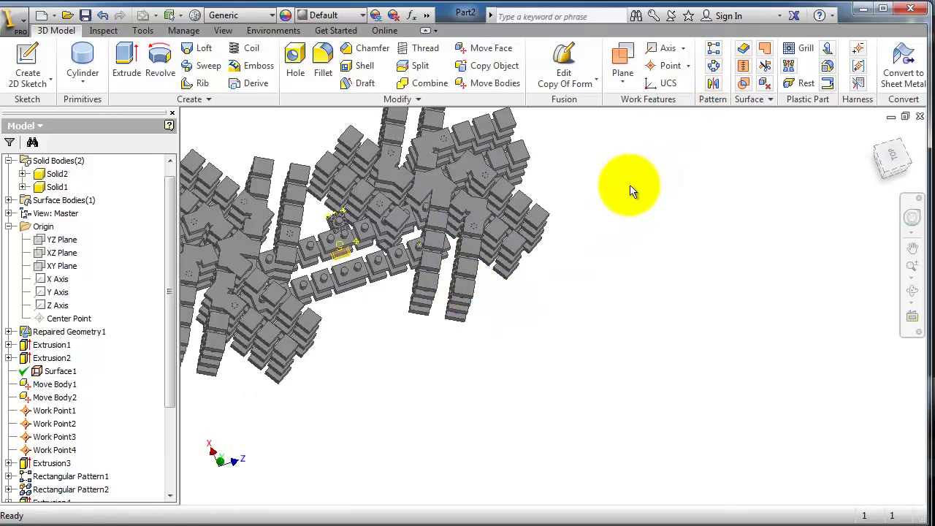
drag(628, 186, 778, 288)
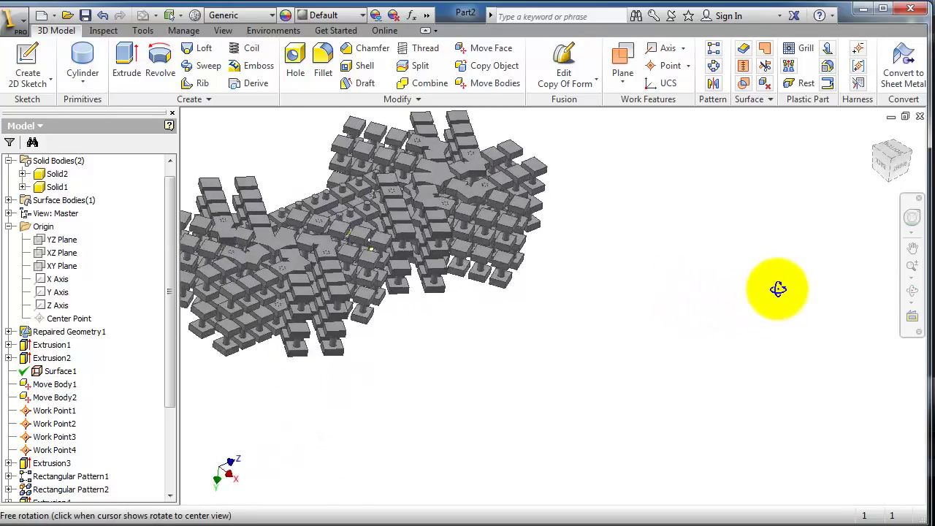
drag(778, 288, 628, 393)
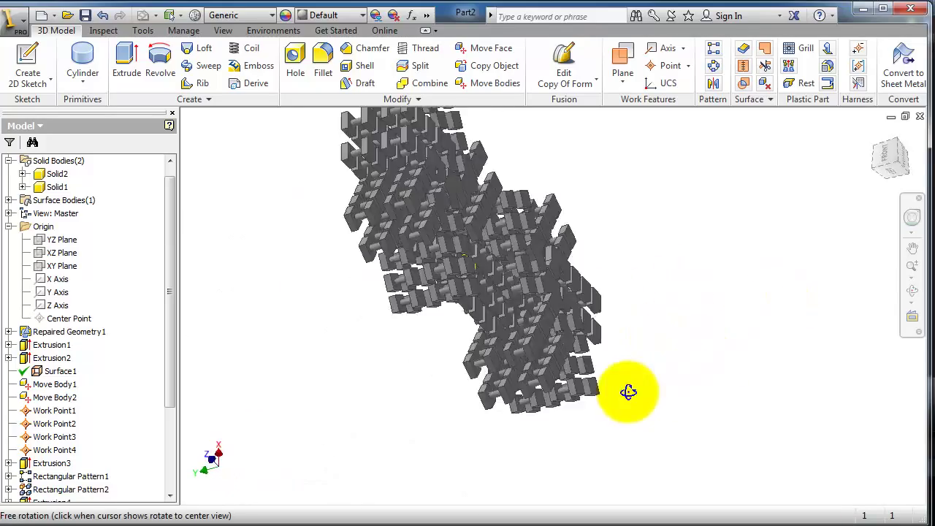
drag(629, 392, 420, 316)
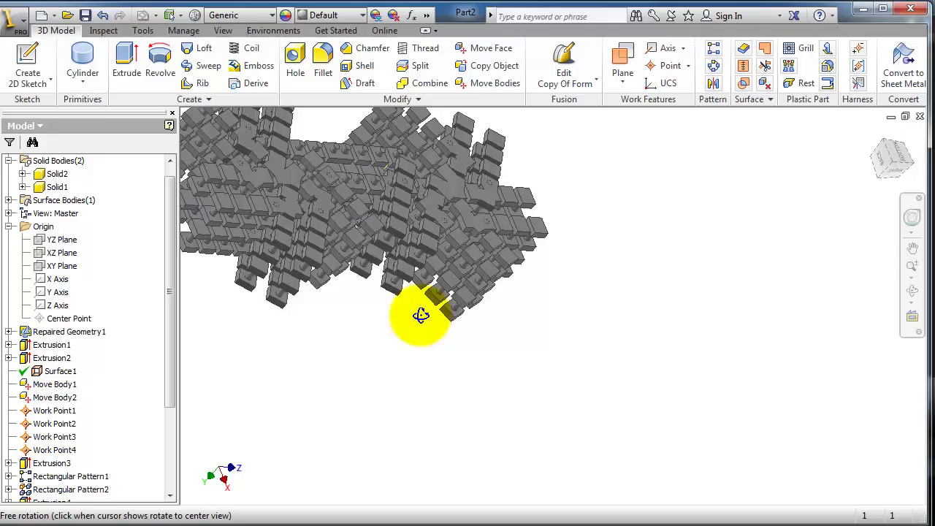
drag(420, 315, 633, 348)
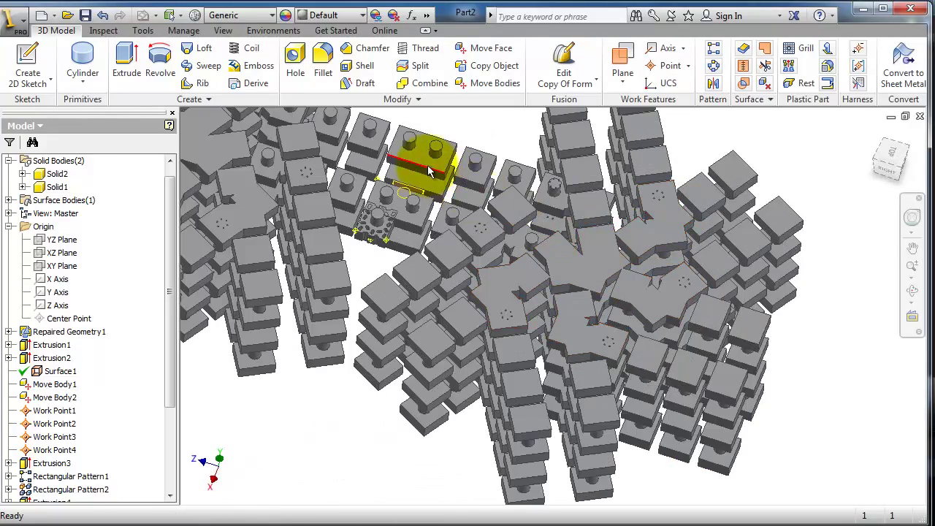
drag(431, 172, 515, 391)
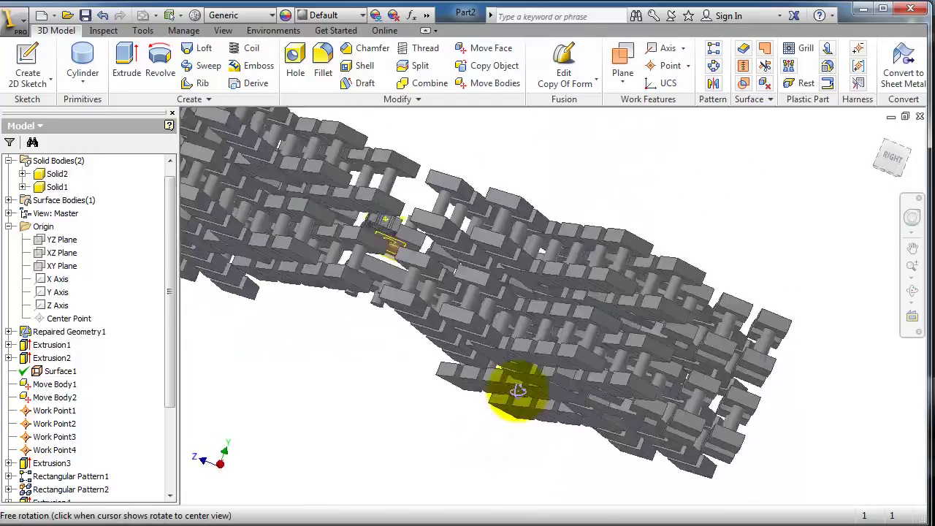
drag(519, 390, 559, 424)
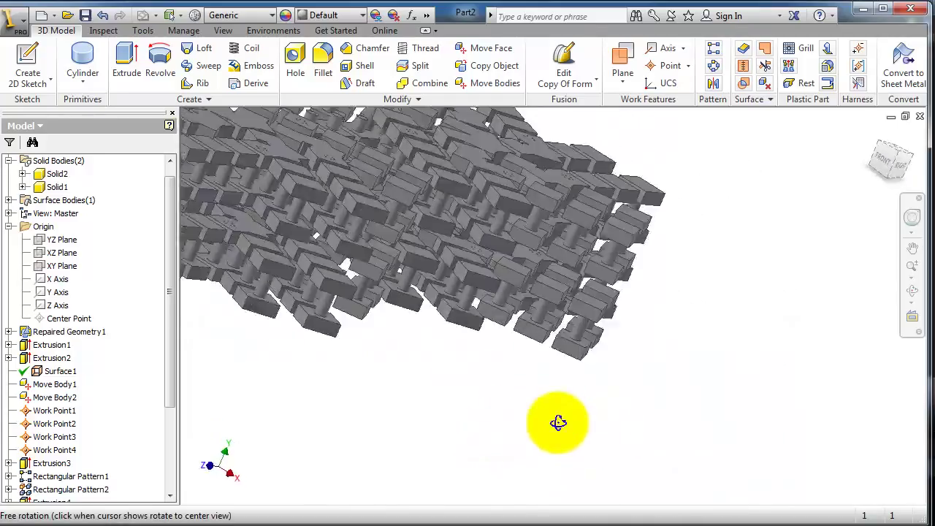
drag(559, 423, 503, 435)
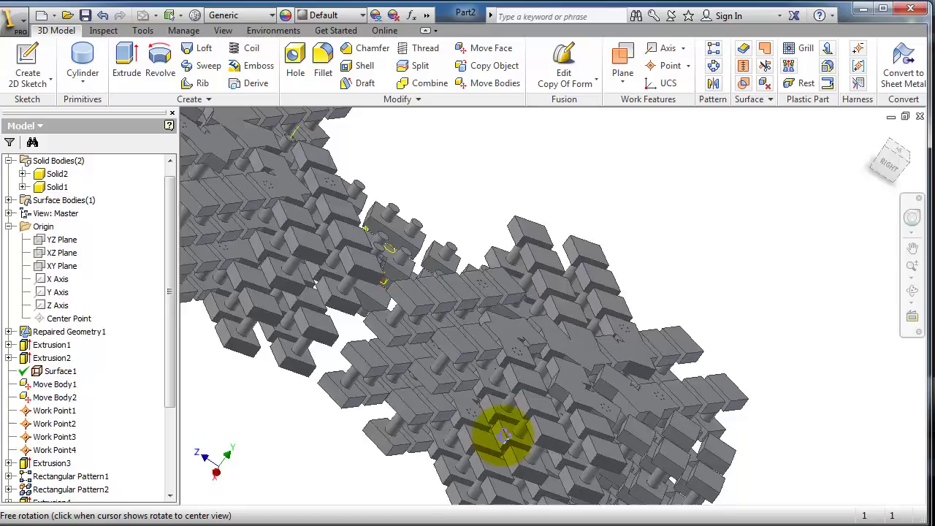
drag(504, 435, 504, 315)
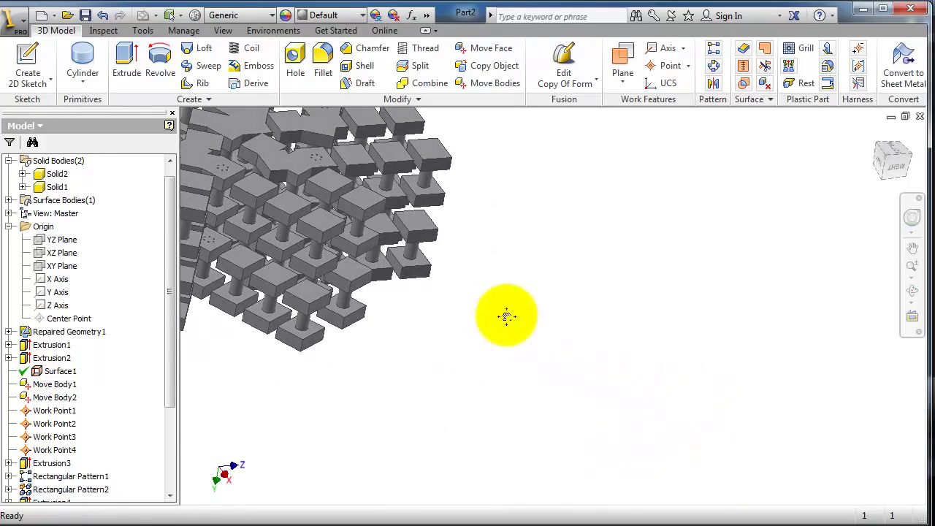